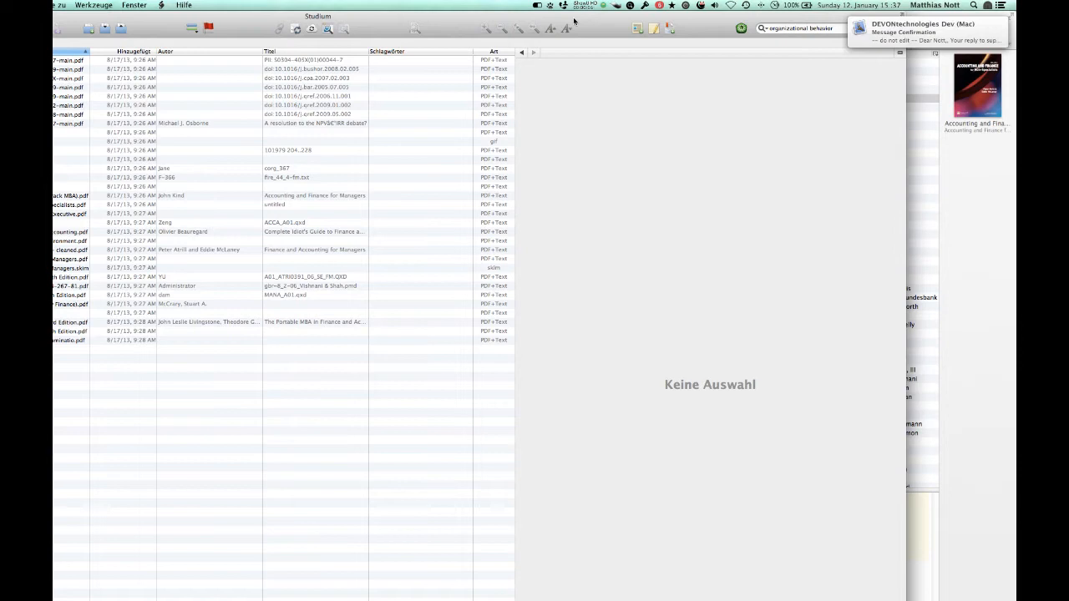
{"action": "mouse_move", "coordinate": [541, 321]}
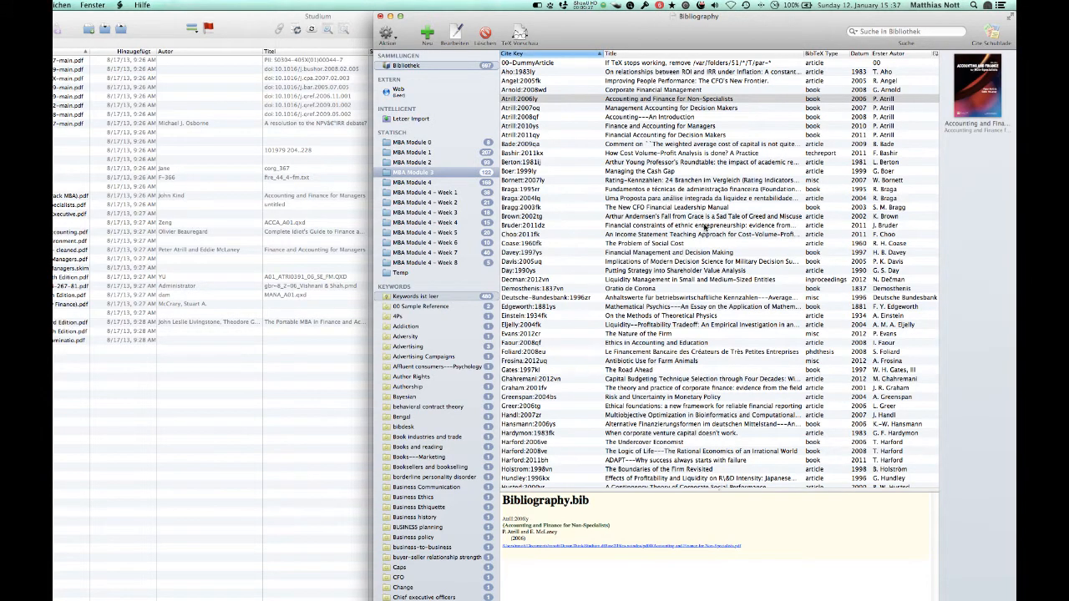
Step: Bring the BibDesk Bibliography.bib library forward beside the DEVONthink document list
{"action": "left_click", "coordinate": [701, 225]}
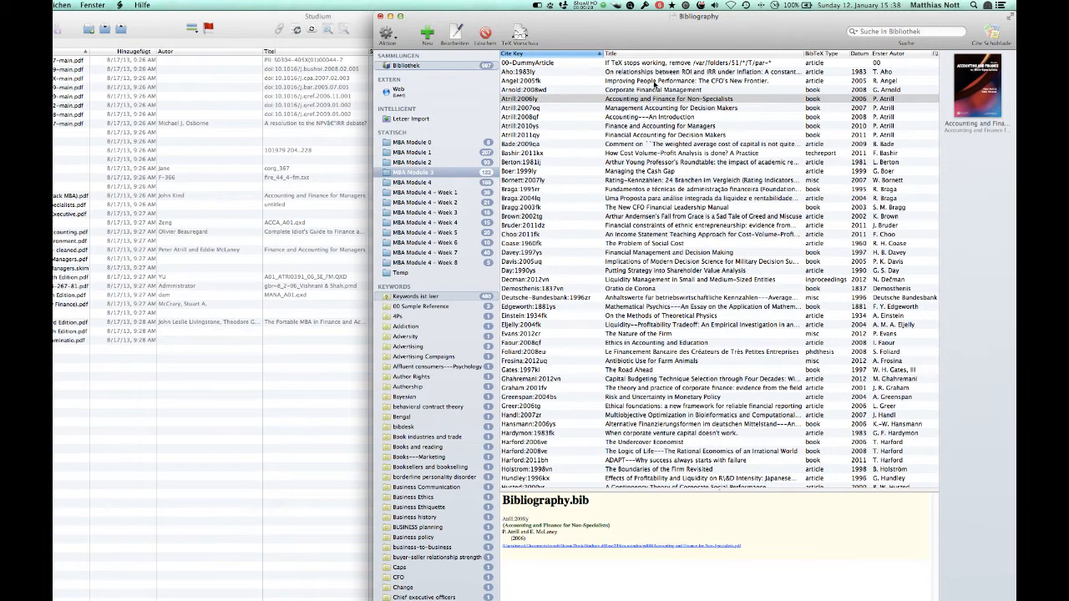
{"action": "mouse_move", "coordinate": [658, 92]}
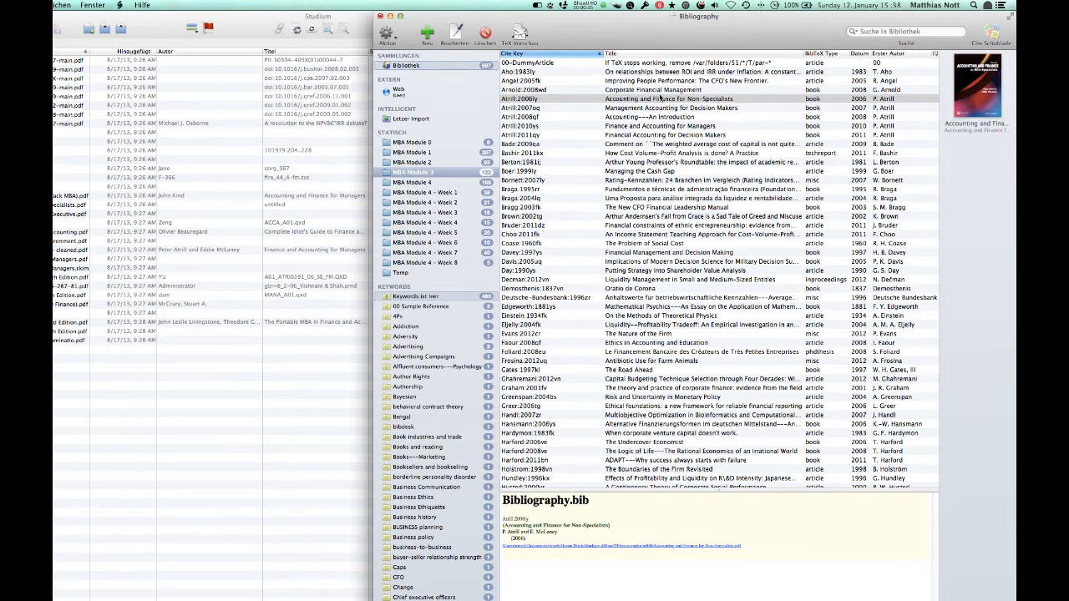
{"action": "mouse_move", "coordinate": [660, 171]}
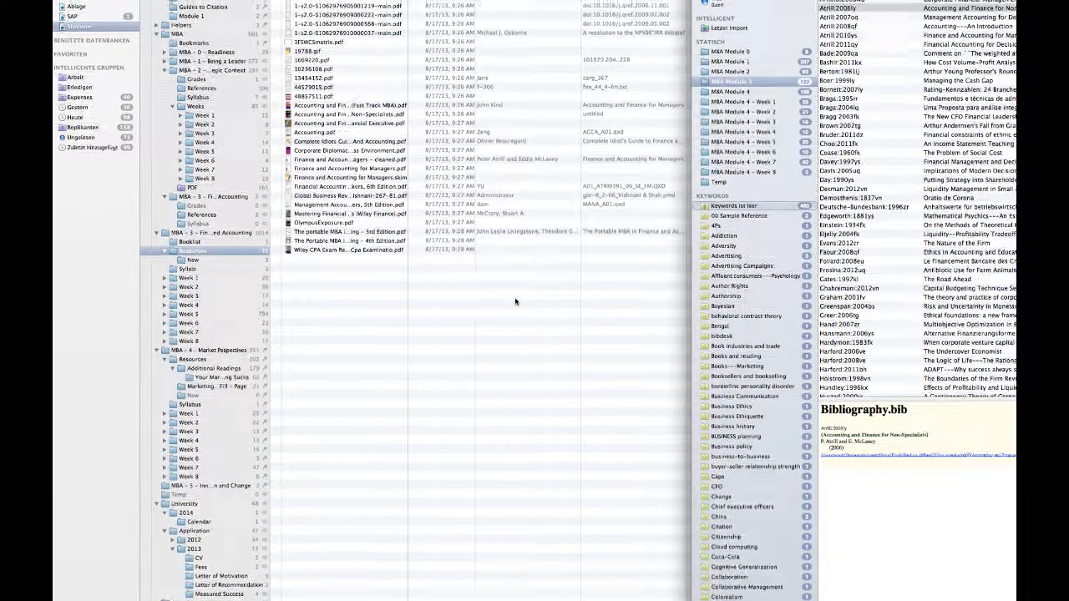
Step: Select the untitled PDF whose BibDesk entry is Atrill's Accounting and Finance for Non-Specialists
{"action": "scroll", "scroll_direction": "down", "scroll_amount": 3}
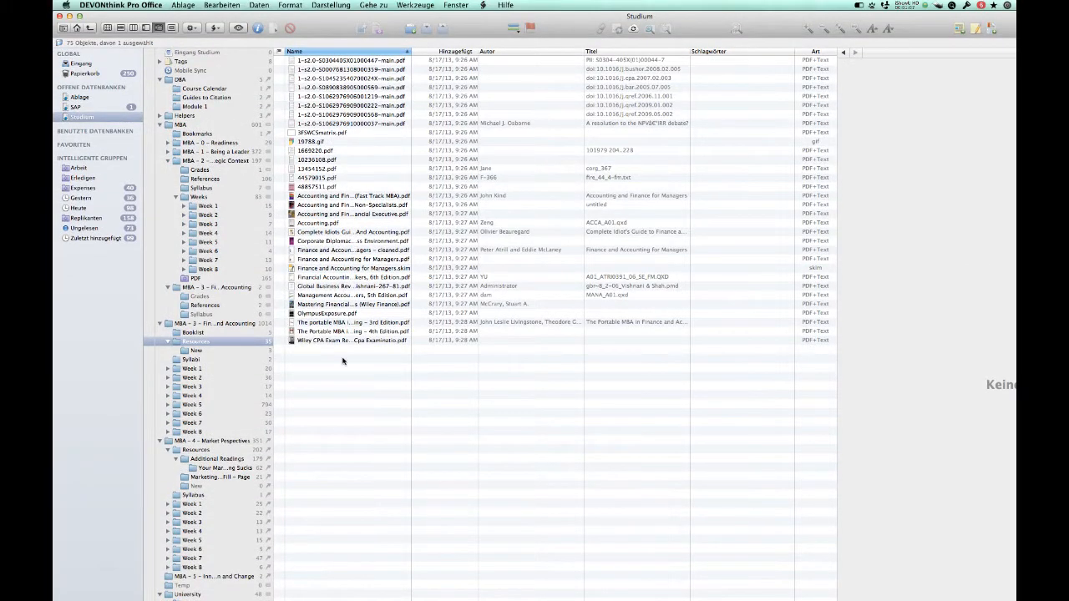
{"action": "scroll", "scroll_direction": "down", "scroll_amount": 3}
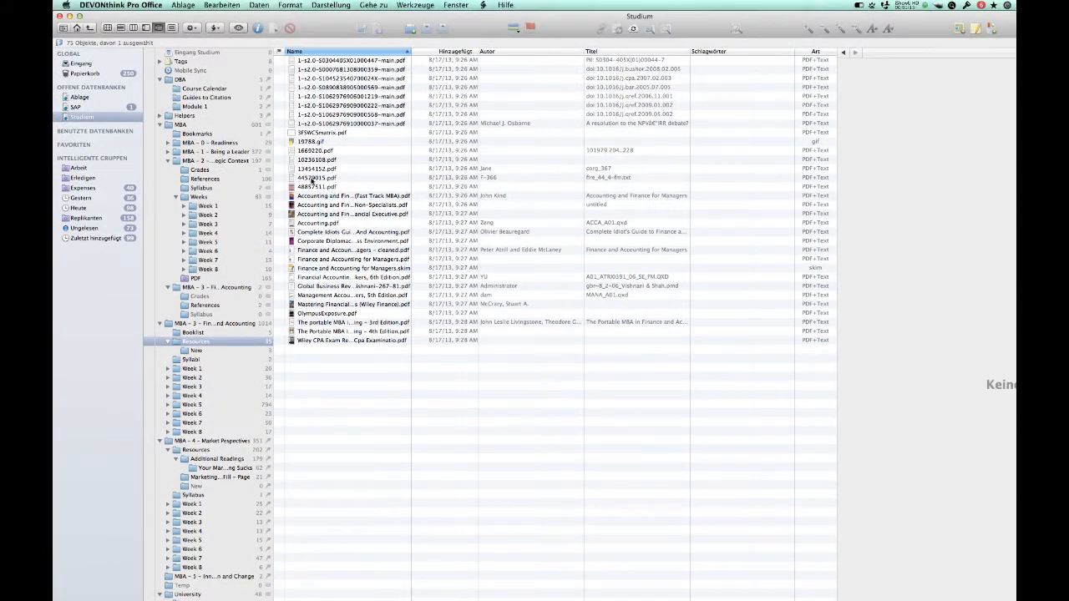
{"action": "left_click", "coordinate": [342, 177]}
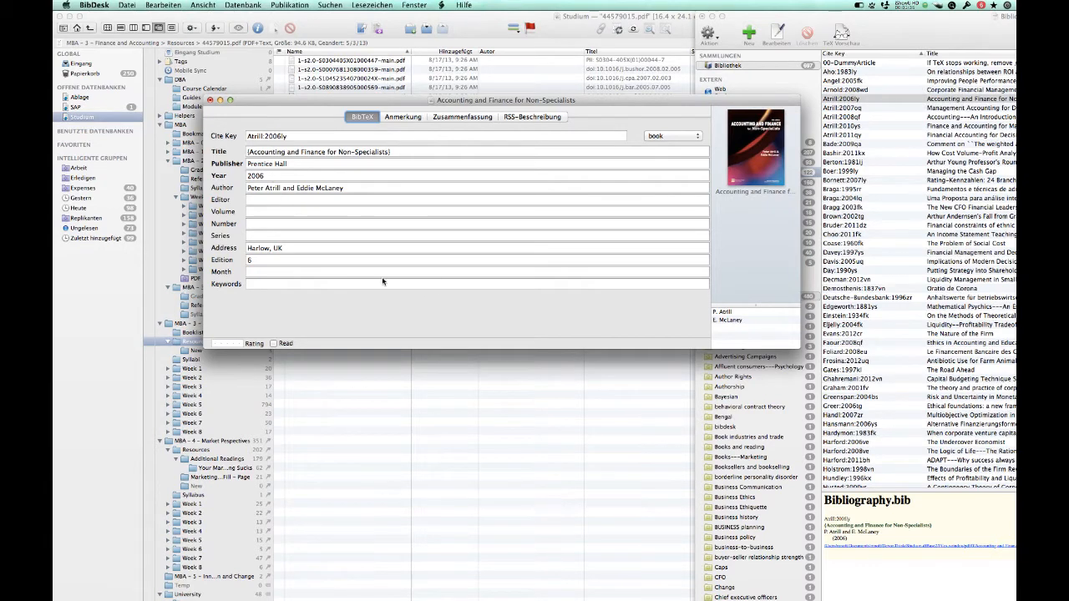
{"action": "mouse_move", "coordinate": [388, 283]}
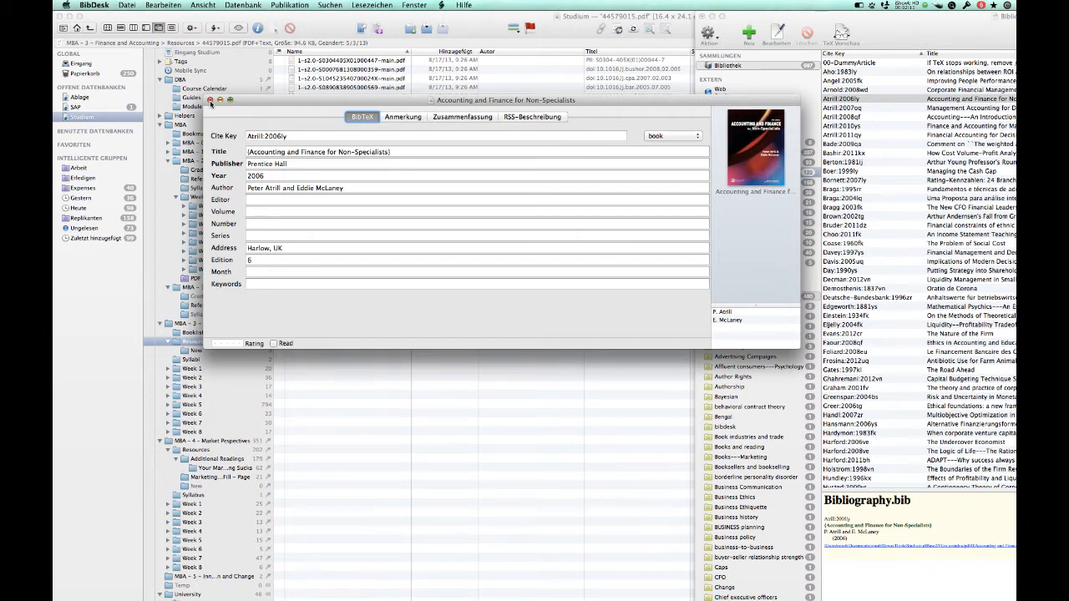
{"action": "mouse_move", "coordinate": [544, 270]}
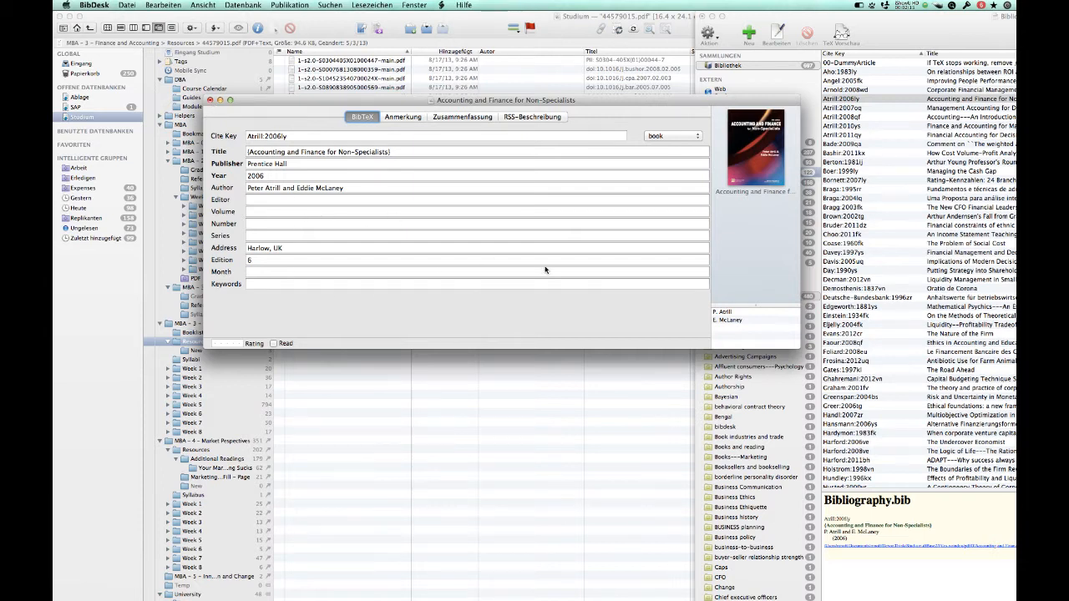
{"action": "mouse_move", "coordinate": [382, 242]}
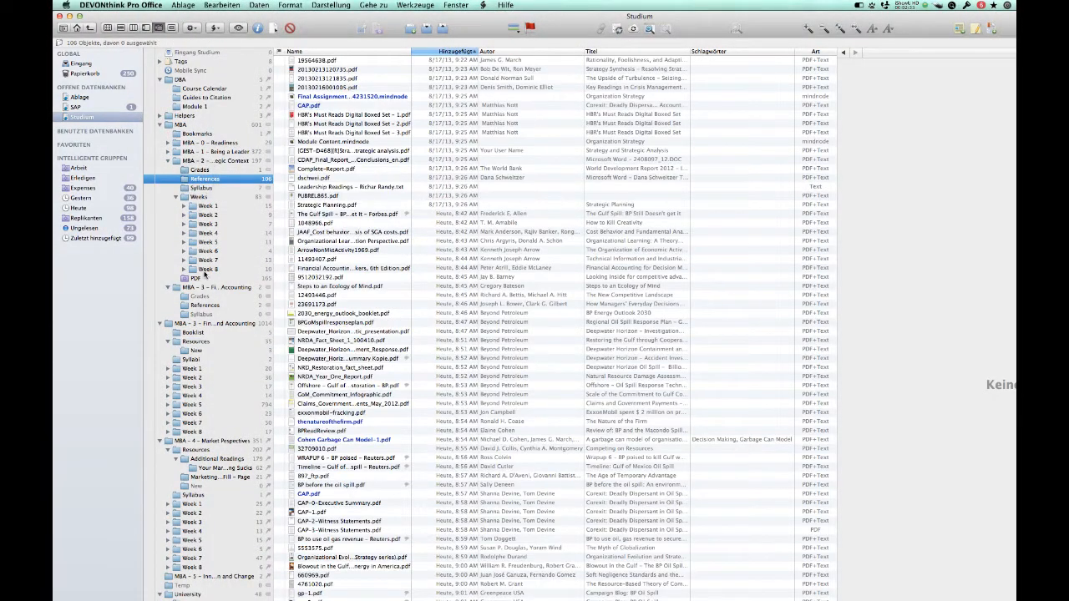
Step: Show the DEVONthink group holding the two newly added PDFs with authors and titles filled
{"action": "left_click", "coordinate": [204, 304]}
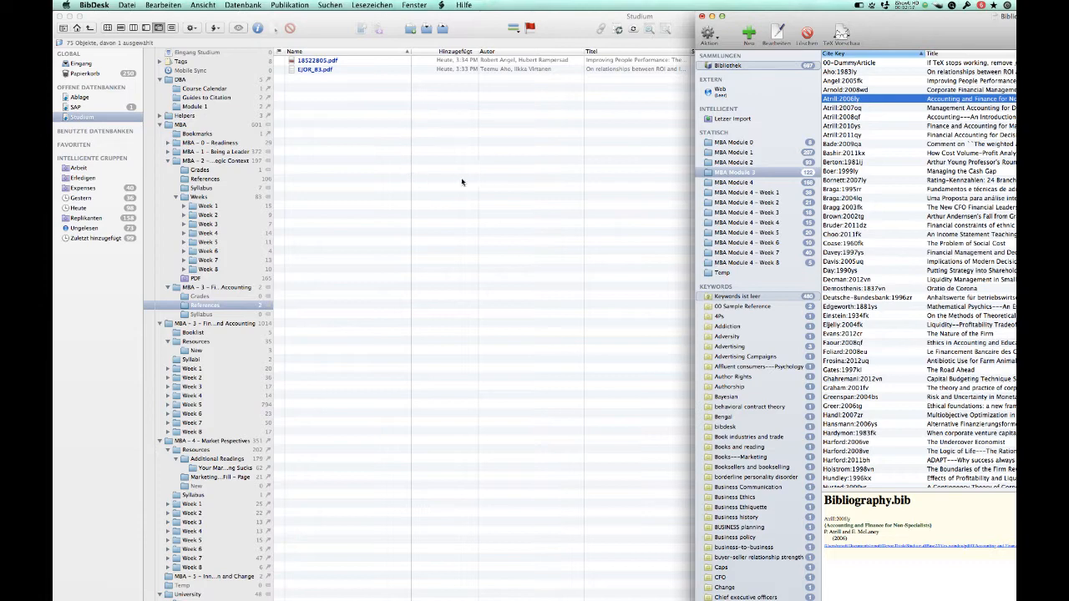
{"action": "mouse_move", "coordinate": [444, 127]}
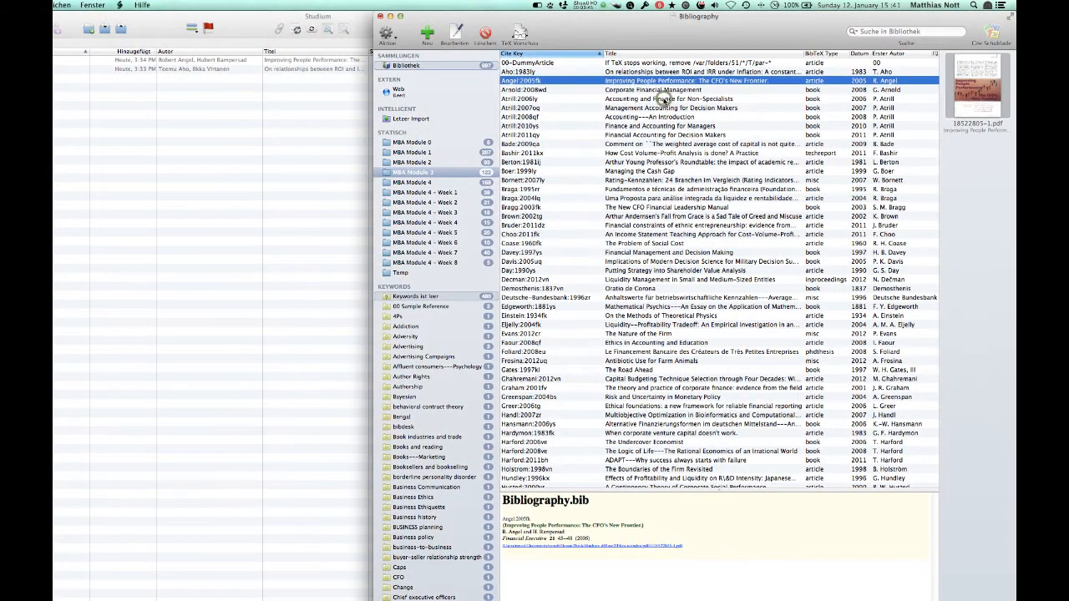
Step: Select a reference in the BibDesk list before returning to the DEVONthink references folder
{"action": "left_click", "coordinate": [668, 99]}
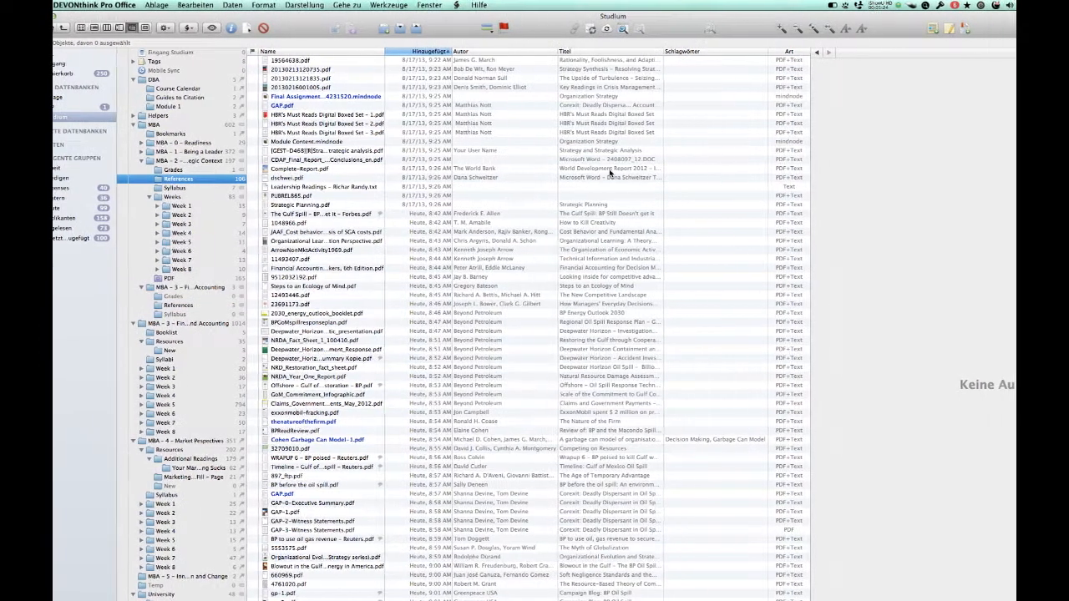
Step: Switch to the earlier course group whose PDFs still lack author and title entries
{"action": "scroll", "scroll_direction": "down", "scroll_amount": 3}
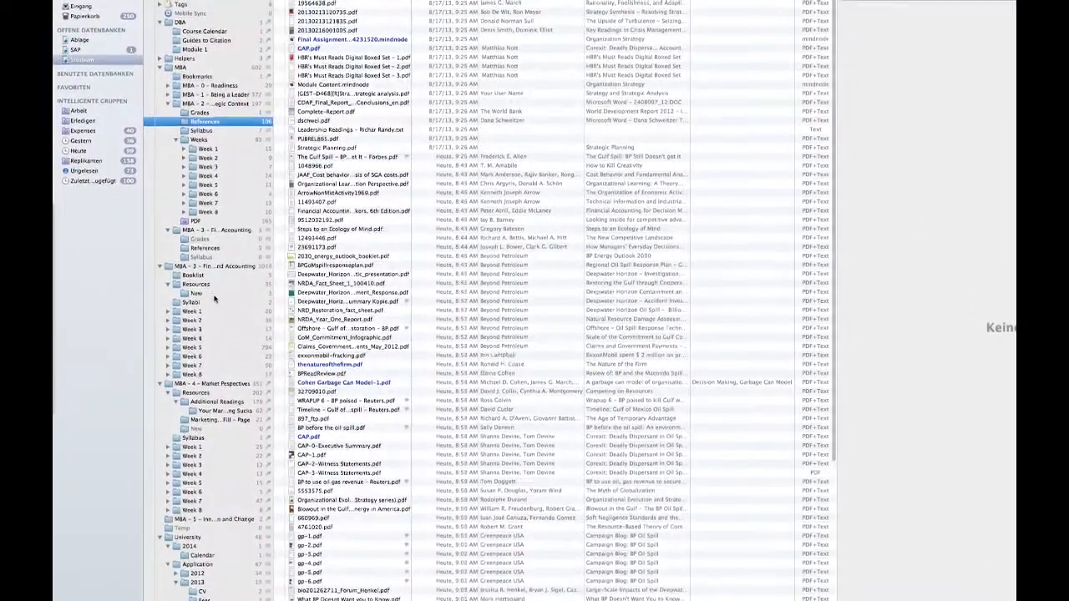
{"action": "left_click", "coordinate": [192, 341]}
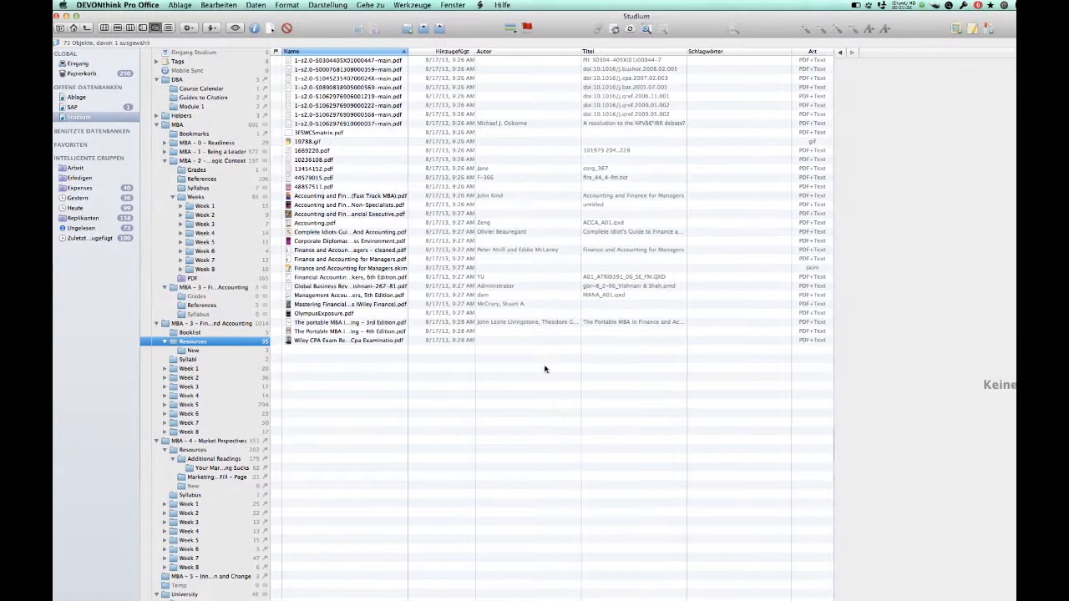